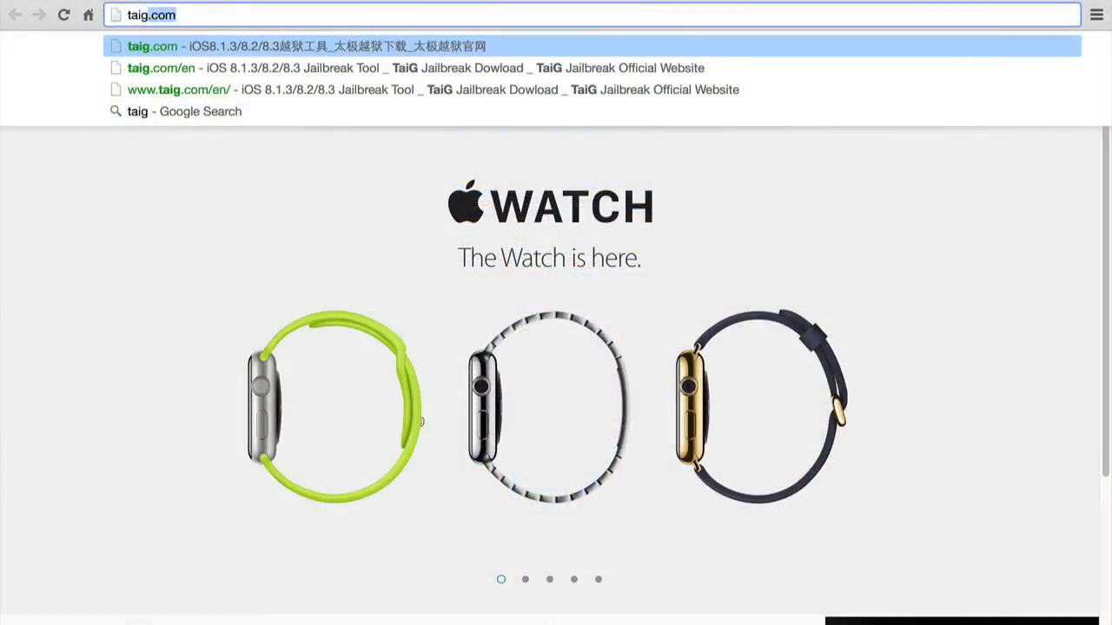
- Load the English TaiG site by completing the address as taig.com/en
text(/en/)
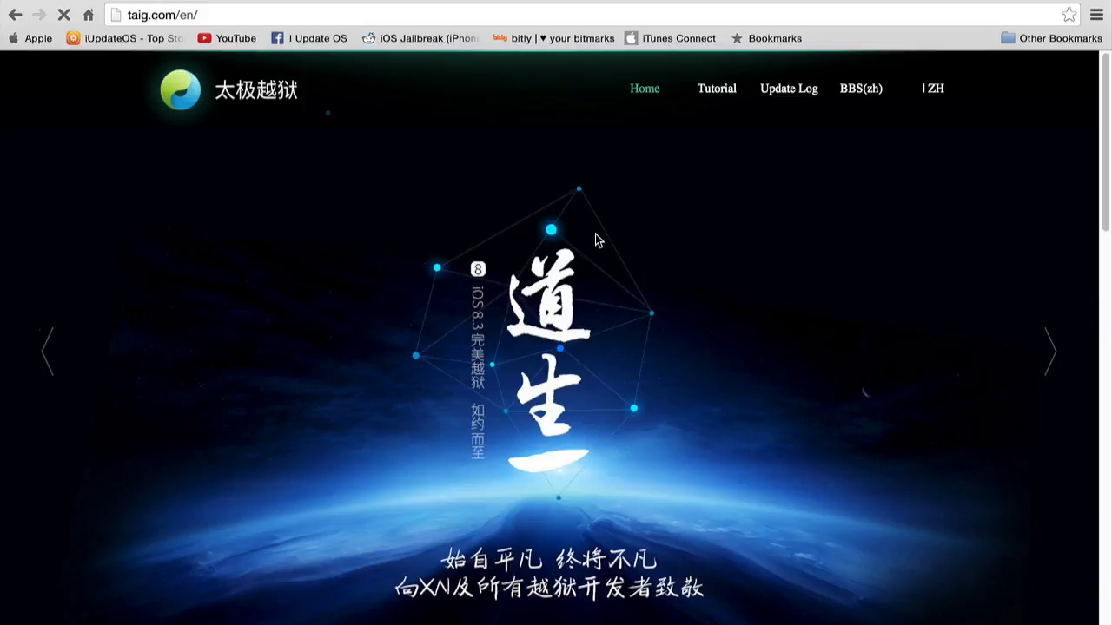
- Download TaiG Jailbreak Tool V2.0.0 for iOS 8.1.3-8.3 from the website
scroll(down, 3)
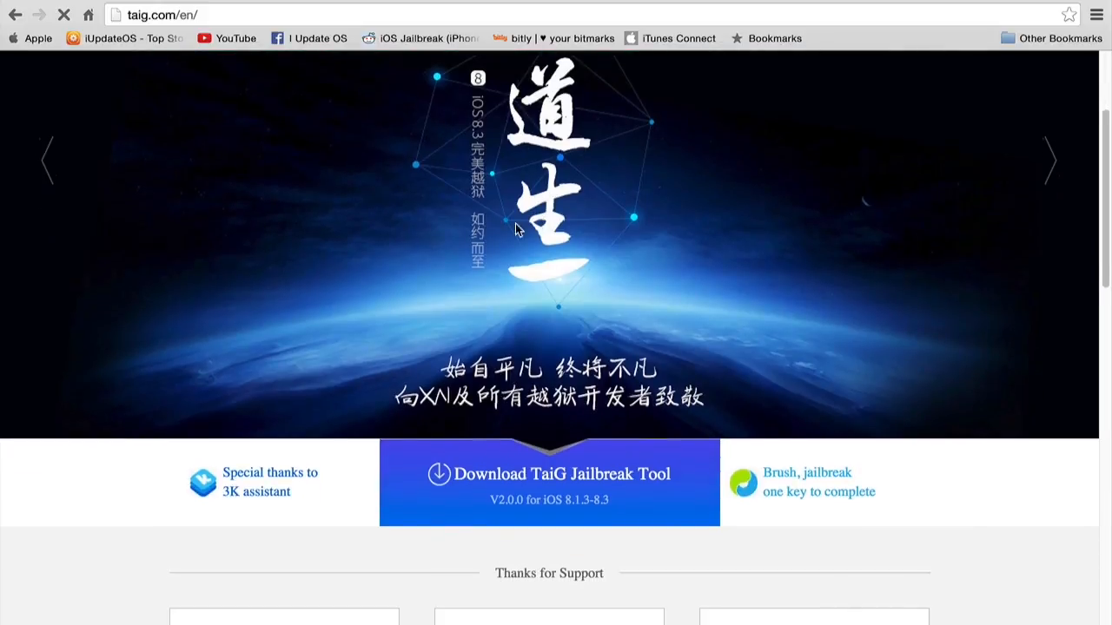
scroll(down, 3)
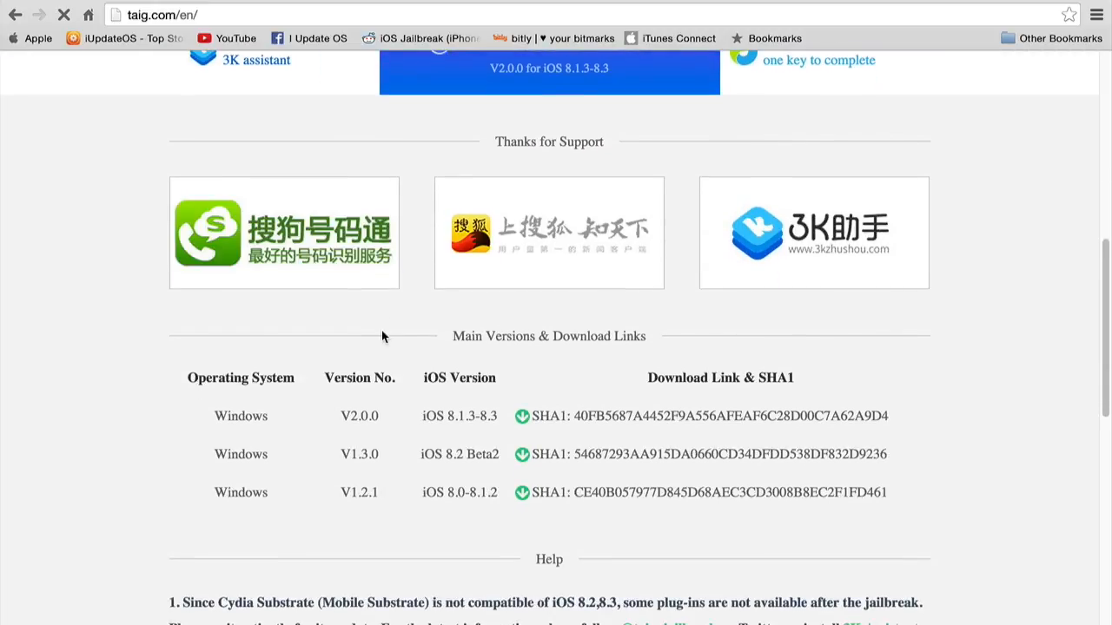
scroll(down, 3)
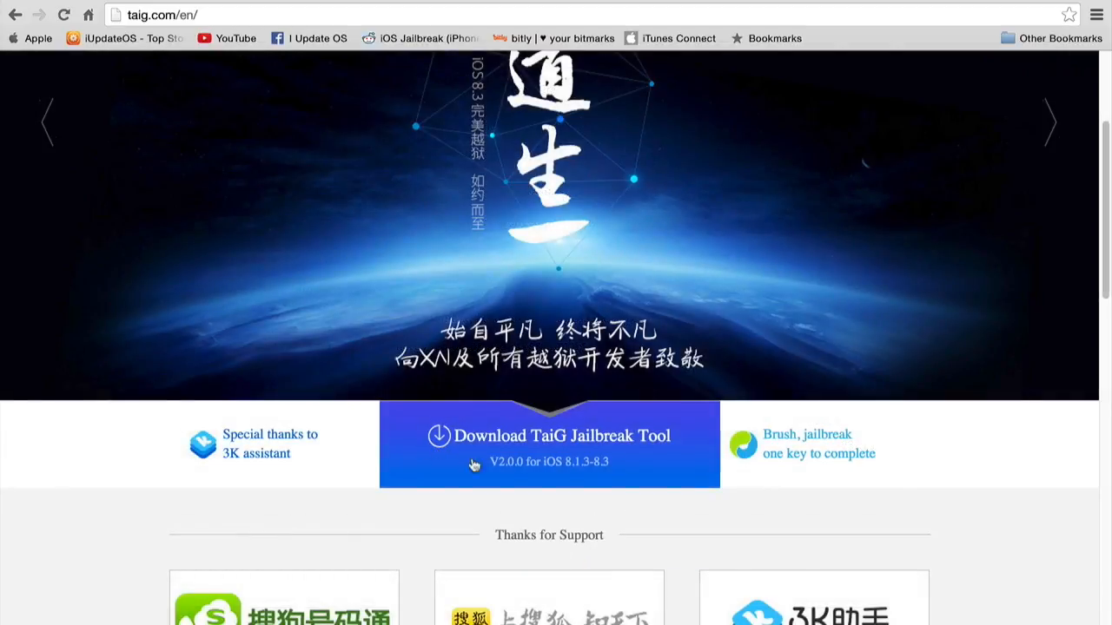
click(548, 436)
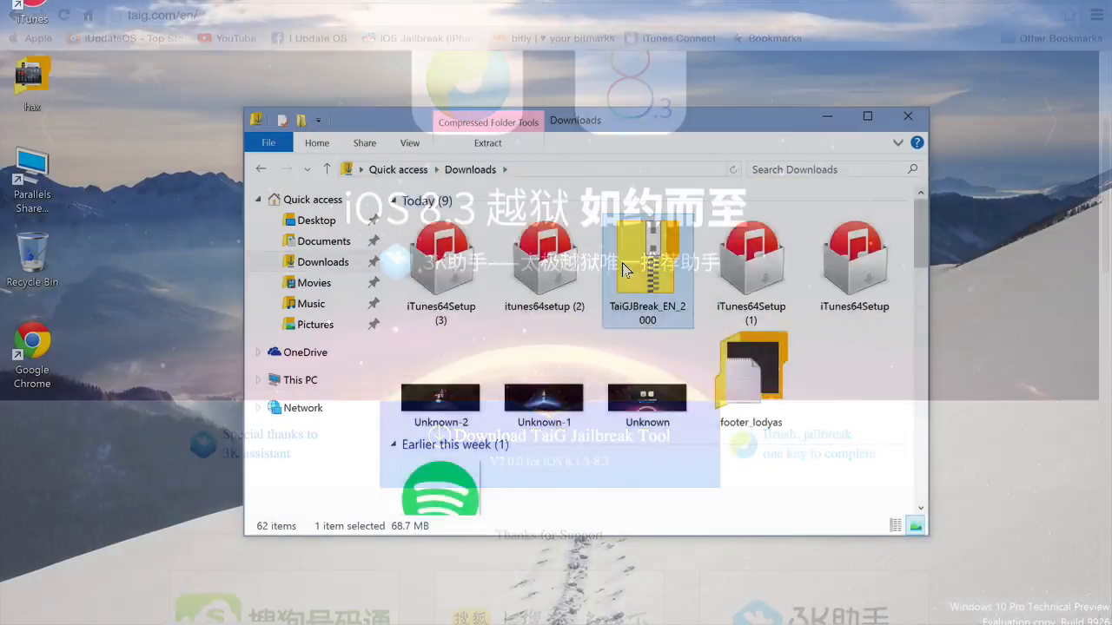
- Open the TaiGJBreak_EN_2000 zip and run the TaiGJBreak_EN application
double_click(646, 252)
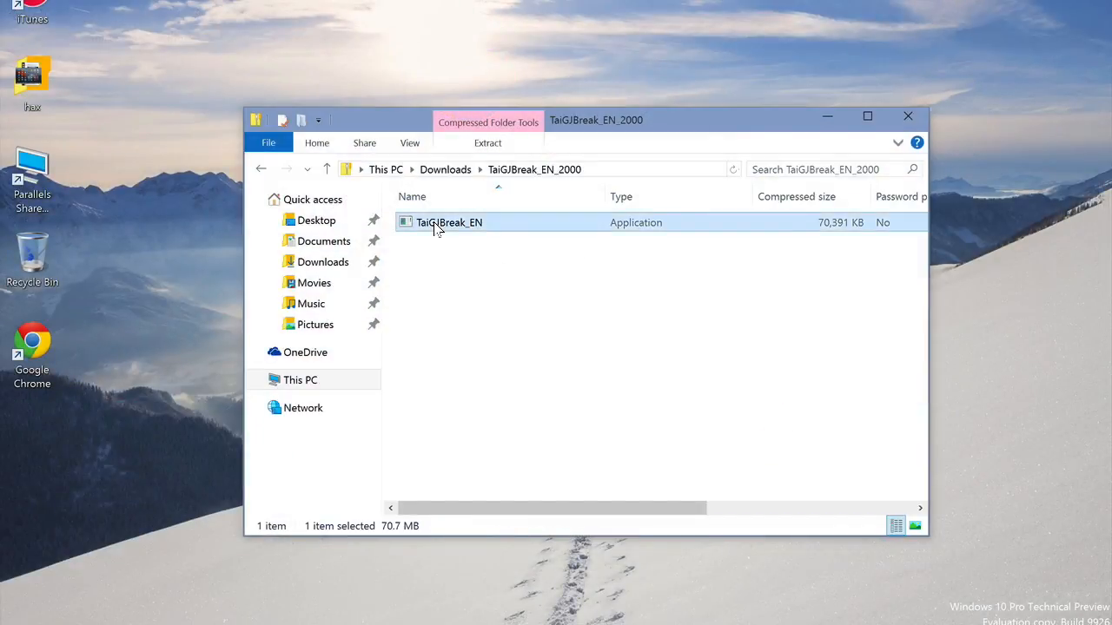
double_click(449, 223)
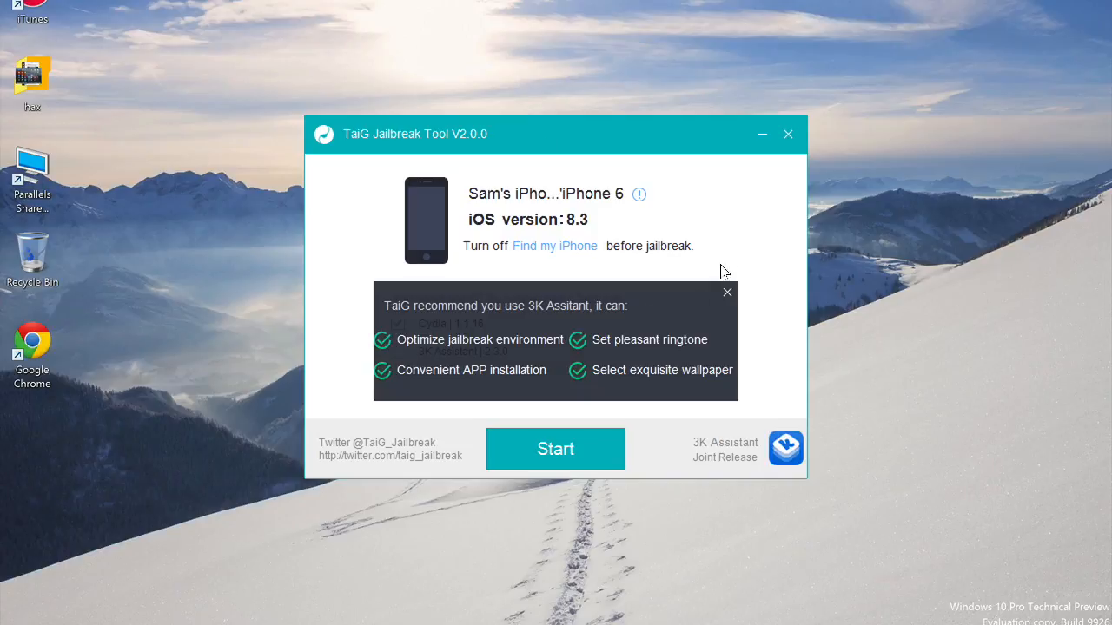
- Dismiss the 3K Assistant popup and start the jailbreak with only Cydia
click(727, 292)
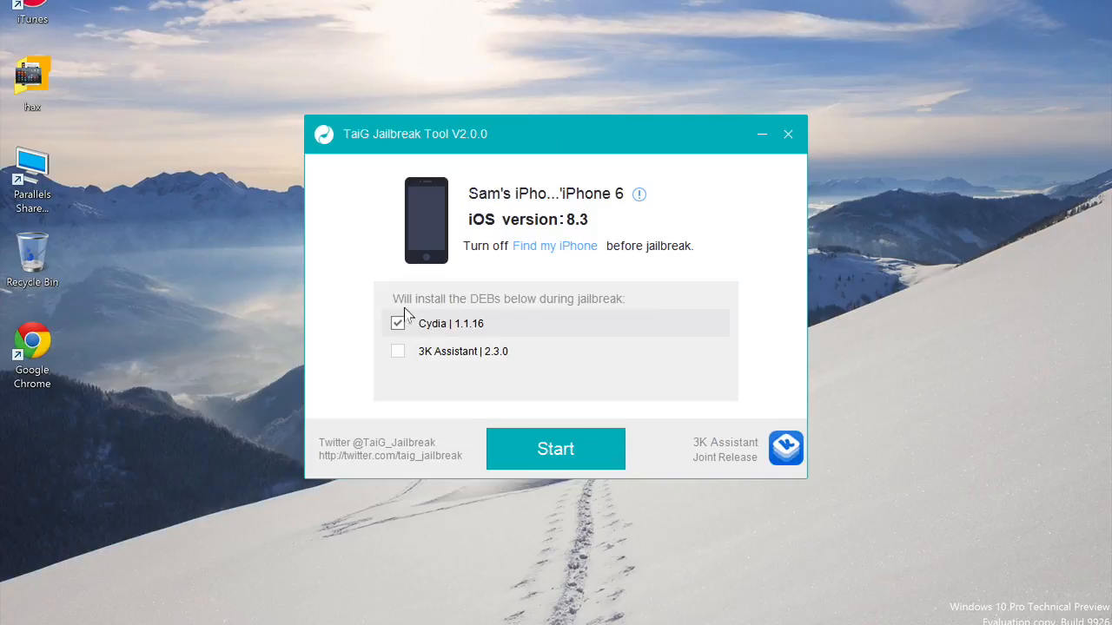
mouse_move(728, 260)
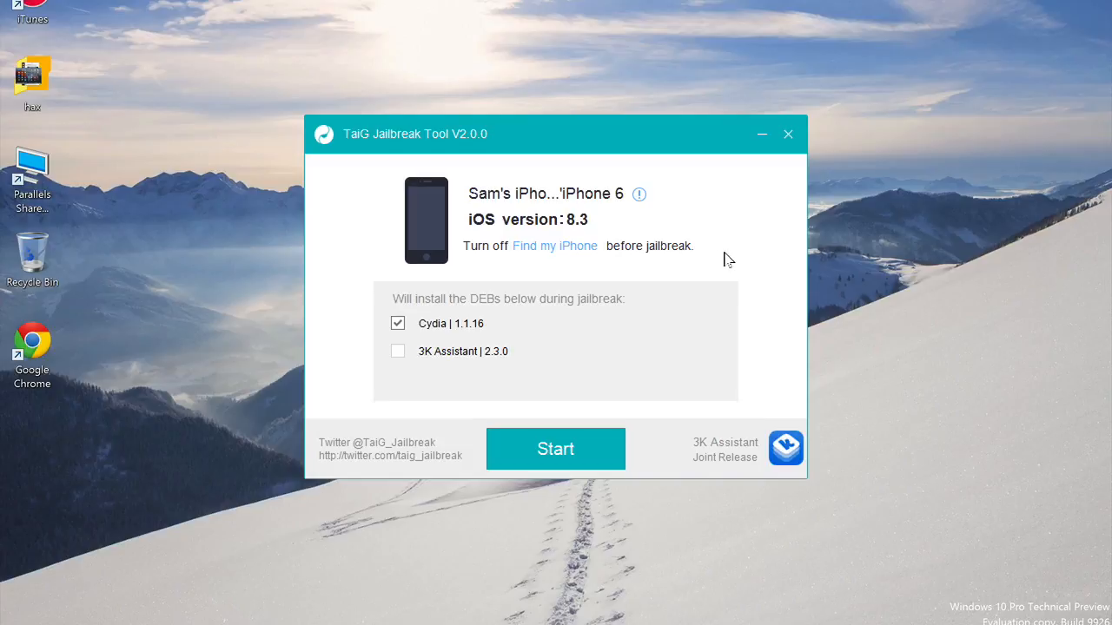
mouse_move(555, 449)
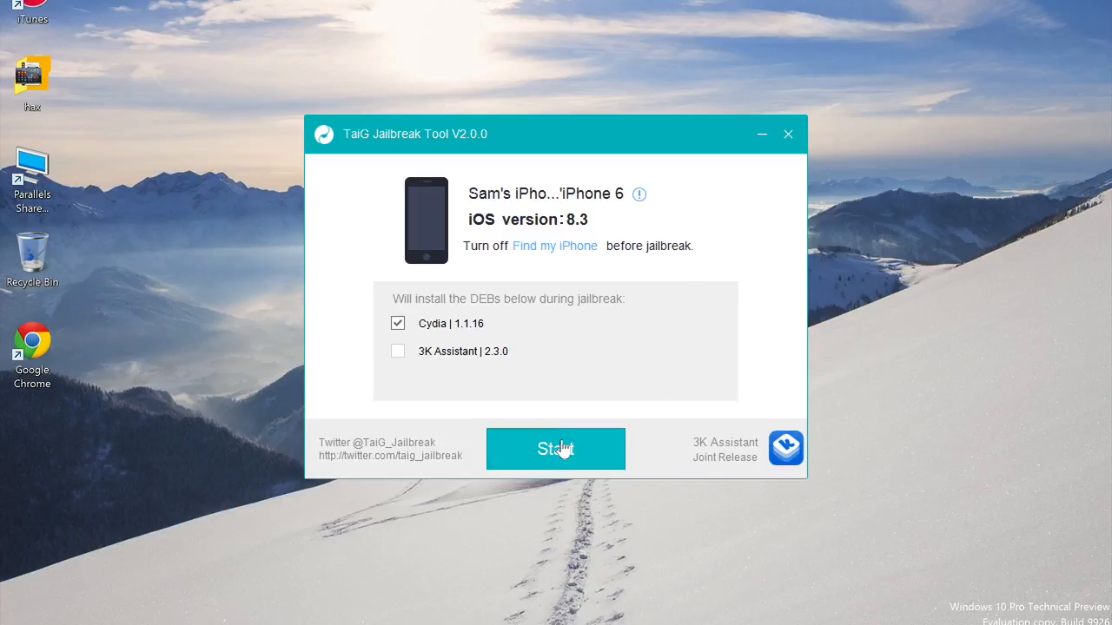
click(555, 449)
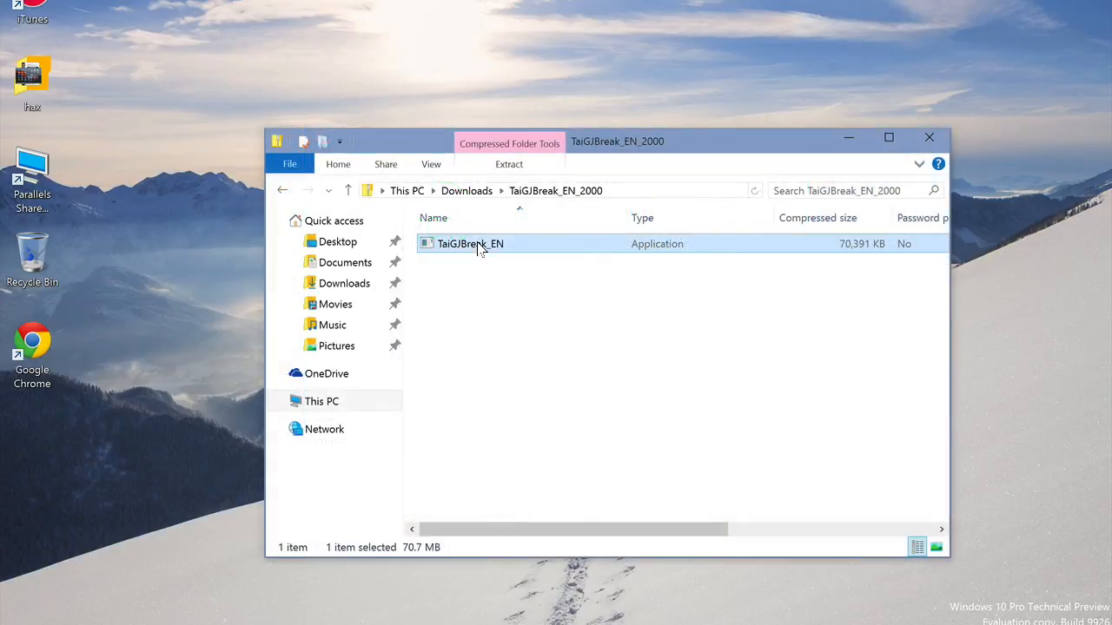
mouse_move(571, 236)
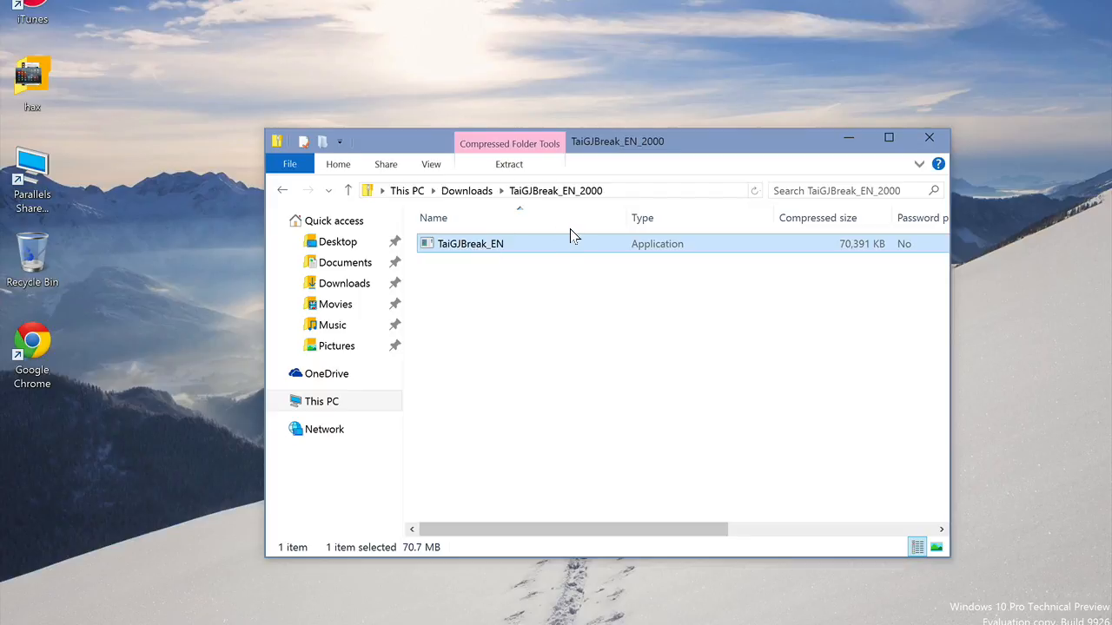
- Relaunch TaiGJBreak_EN from the TaiGJBreak_EN_2000 archive
double_click(470, 243)
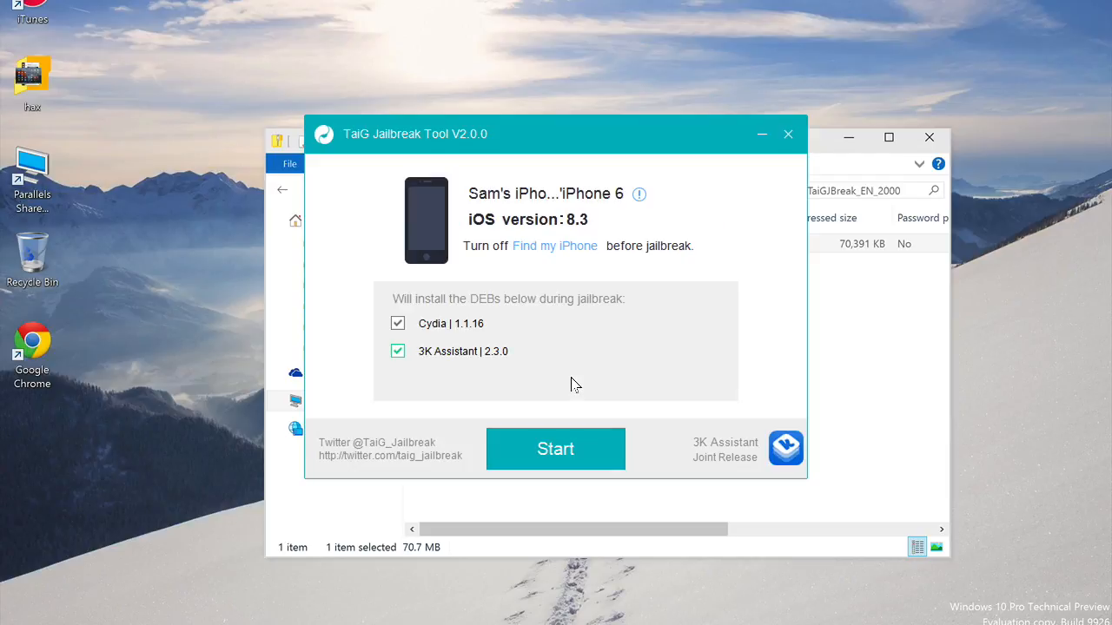
mouse_move(420, 361)
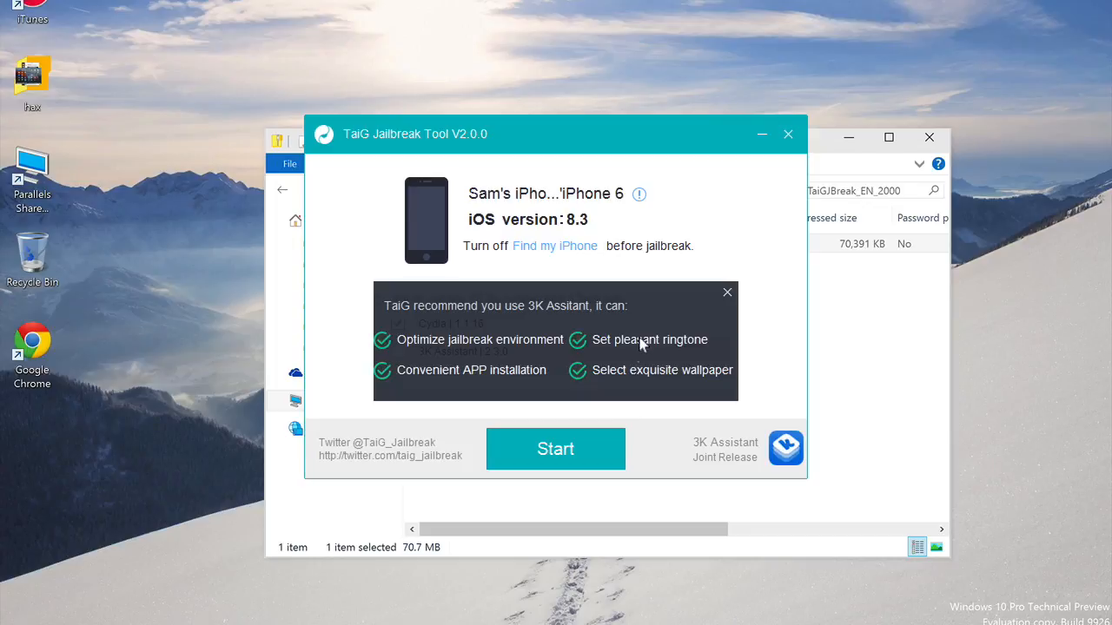
- Dismiss the 3K Assistant recommendation and start jailbreaking the iPhone 6 with Cydia only
click(727, 292)
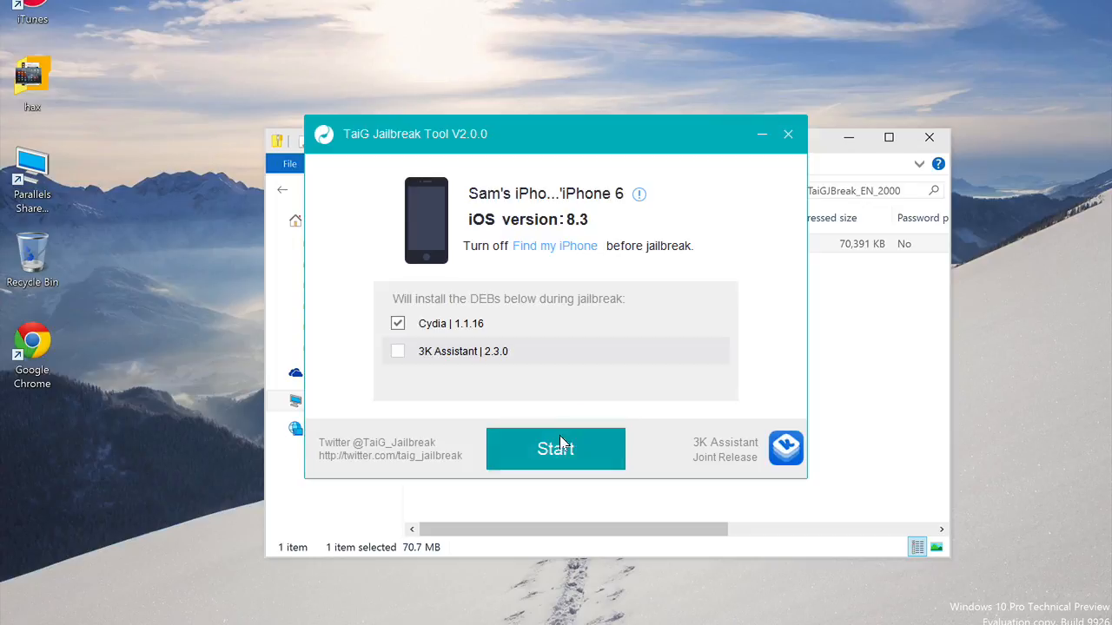
click(555, 449)
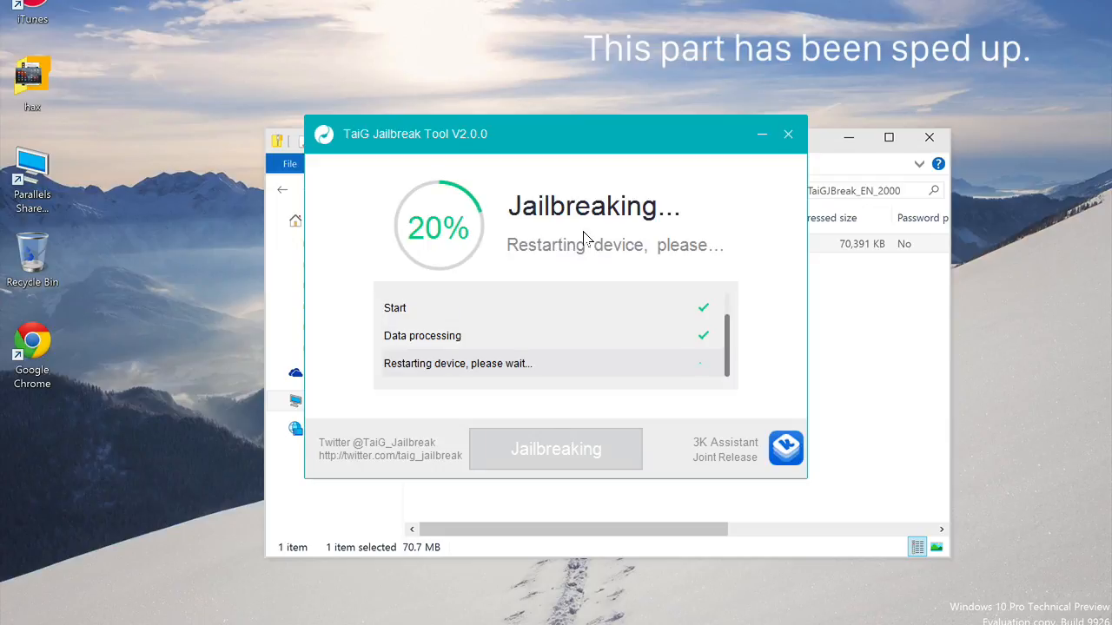